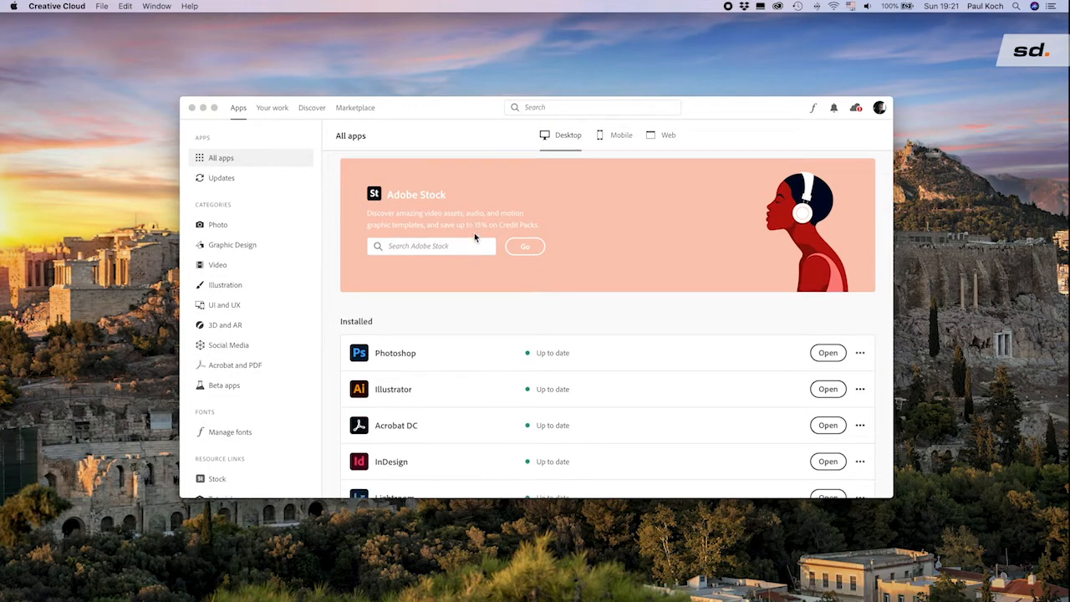
# - Select the signdev totem artwork on the Illustrator artboard and copy it to the clipboard
pyautogui.scroll(-3)
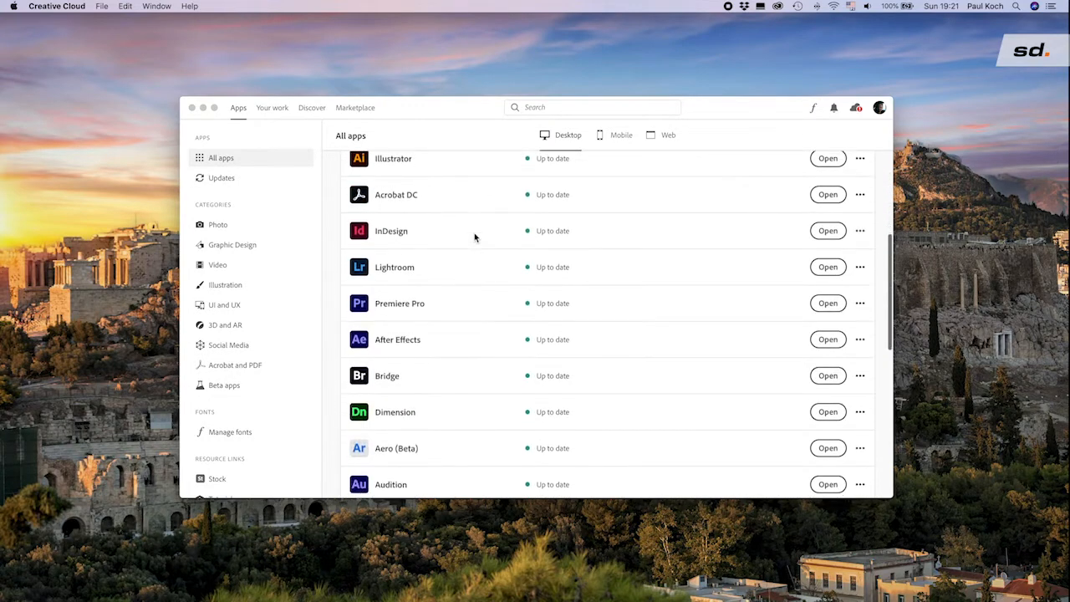
pyautogui.scroll(-3)
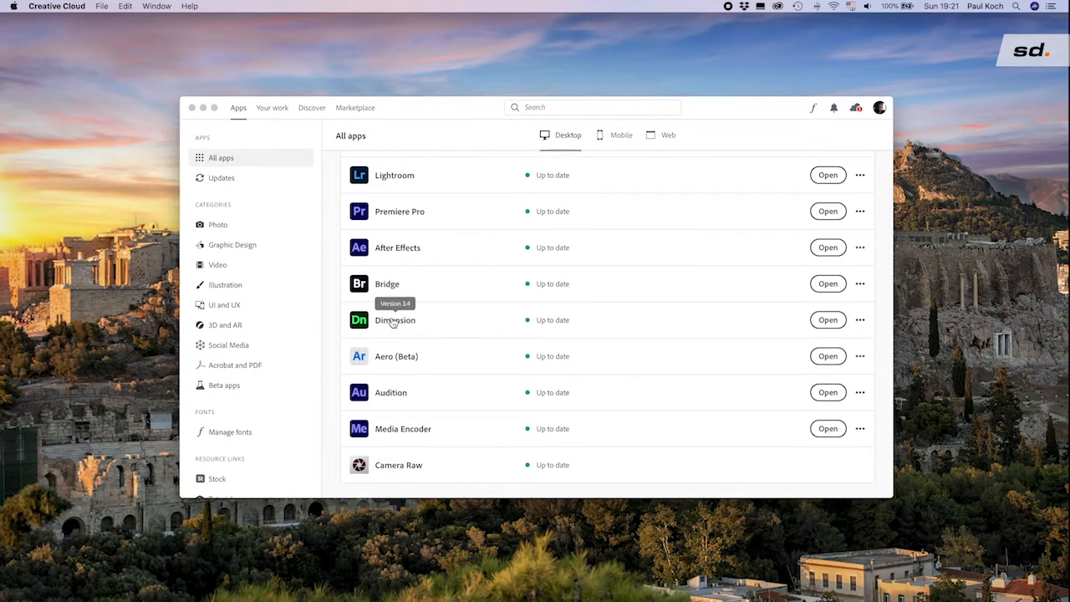
pyautogui.scroll(-3)
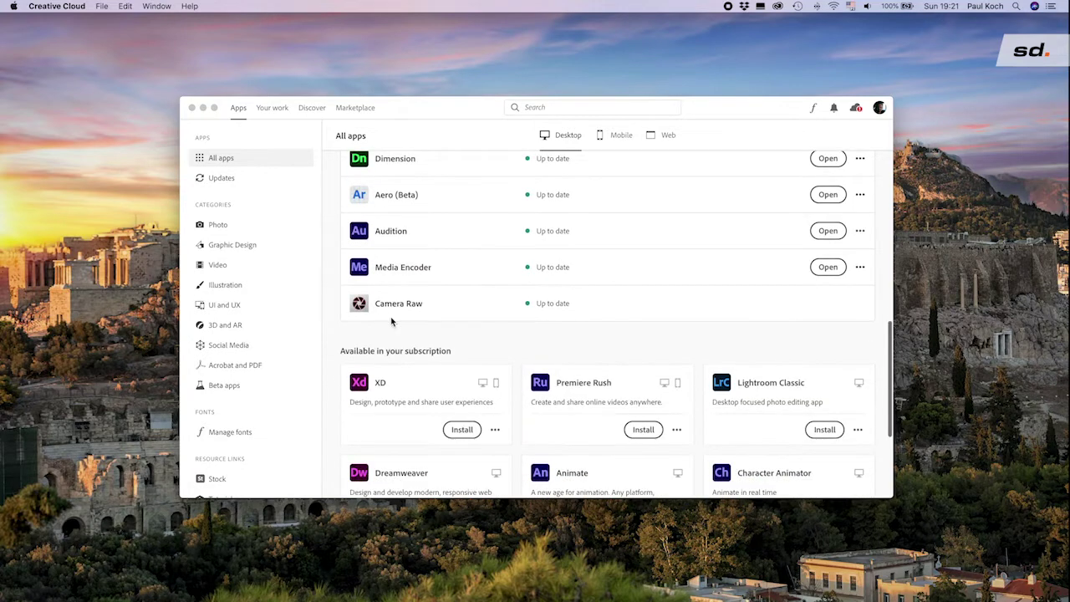
pyautogui.scroll(-3)
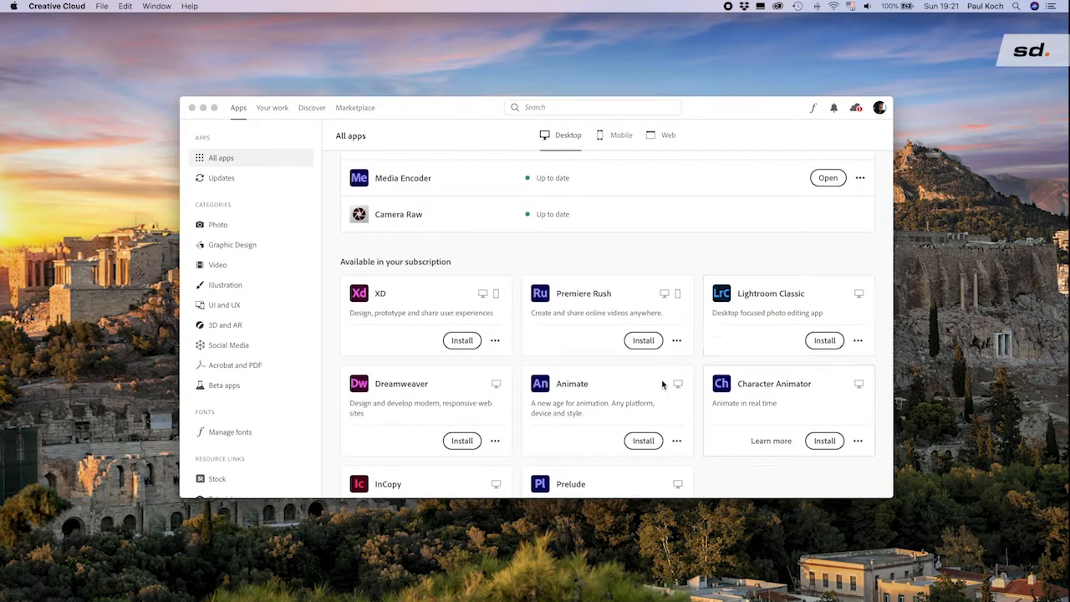
pyautogui.moveTo(481, 276)
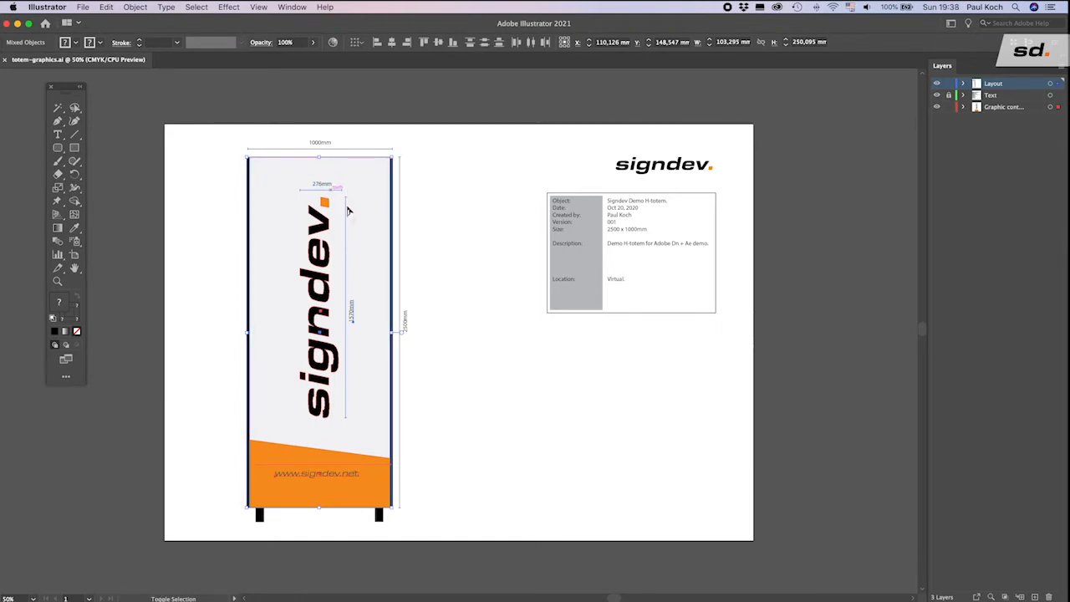
pyautogui.click(107, 7)
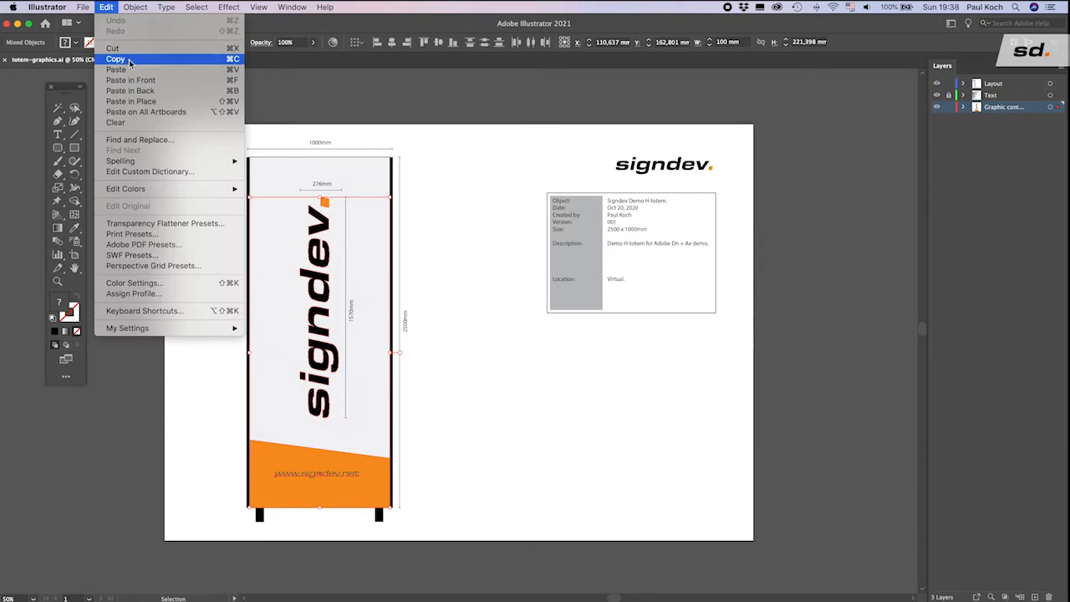
pyautogui.click(115, 59)
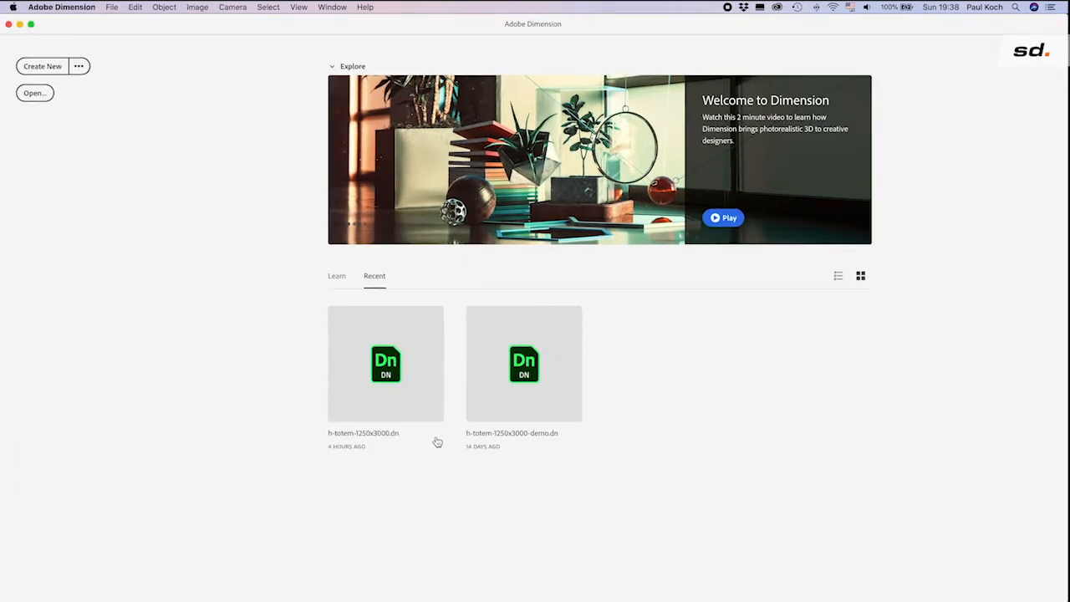
pyautogui.moveTo(438, 441)
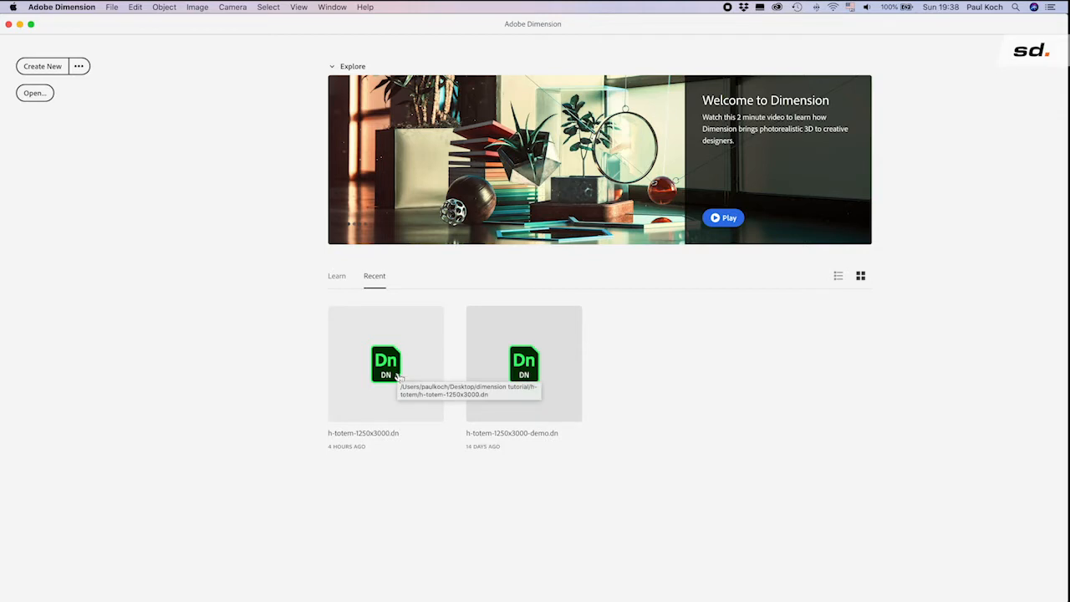
pyautogui.moveTo(385, 371)
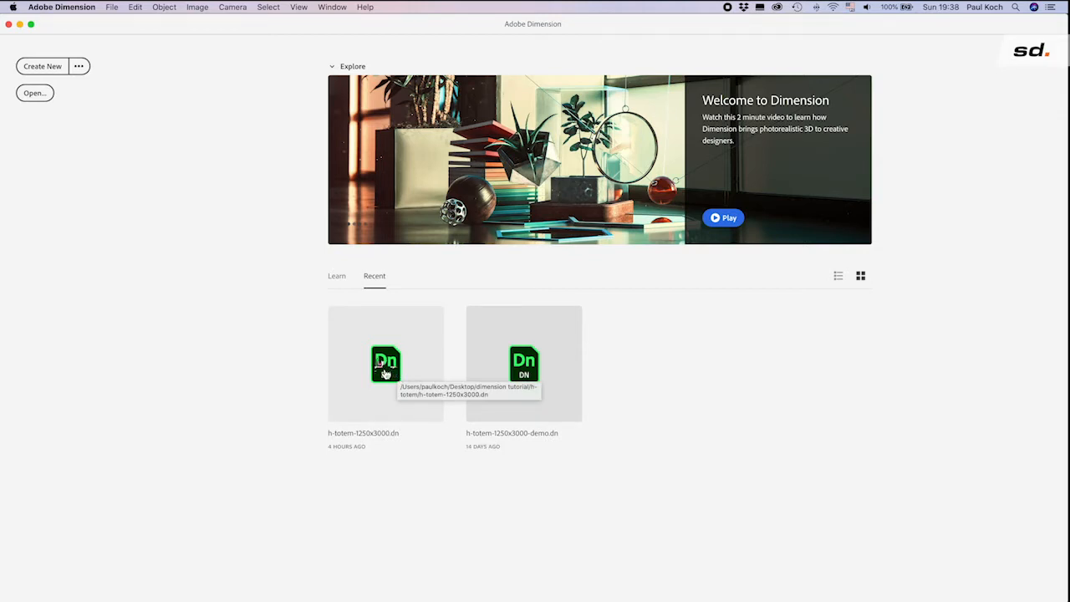
pyautogui.moveTo(401, 358)
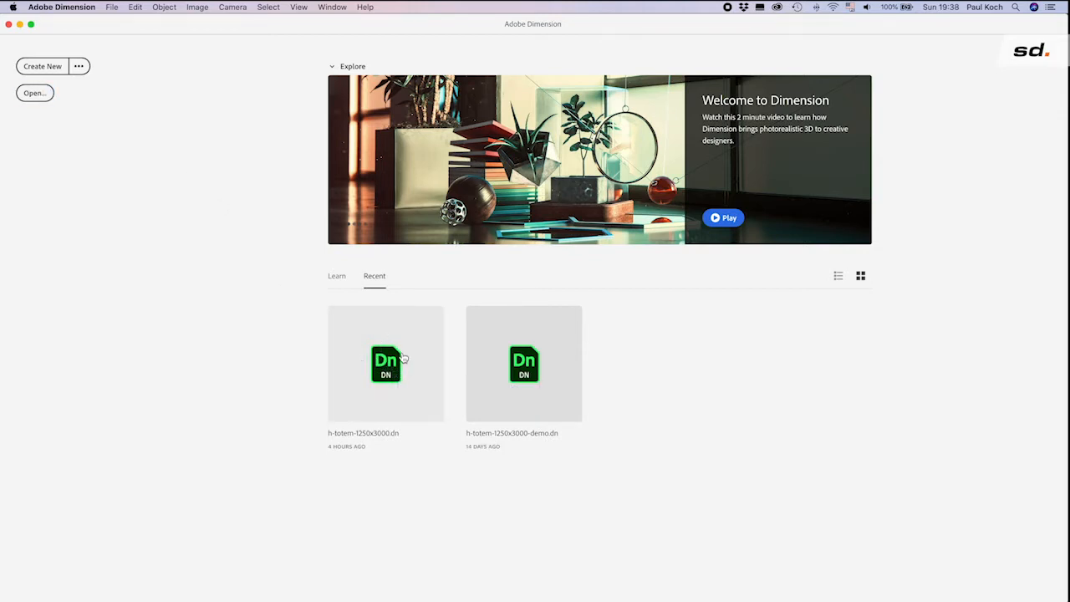
# - Open the first recent totem project from the home screen, showing the grey sign model
pyautogui.doubleClick(385, 363)
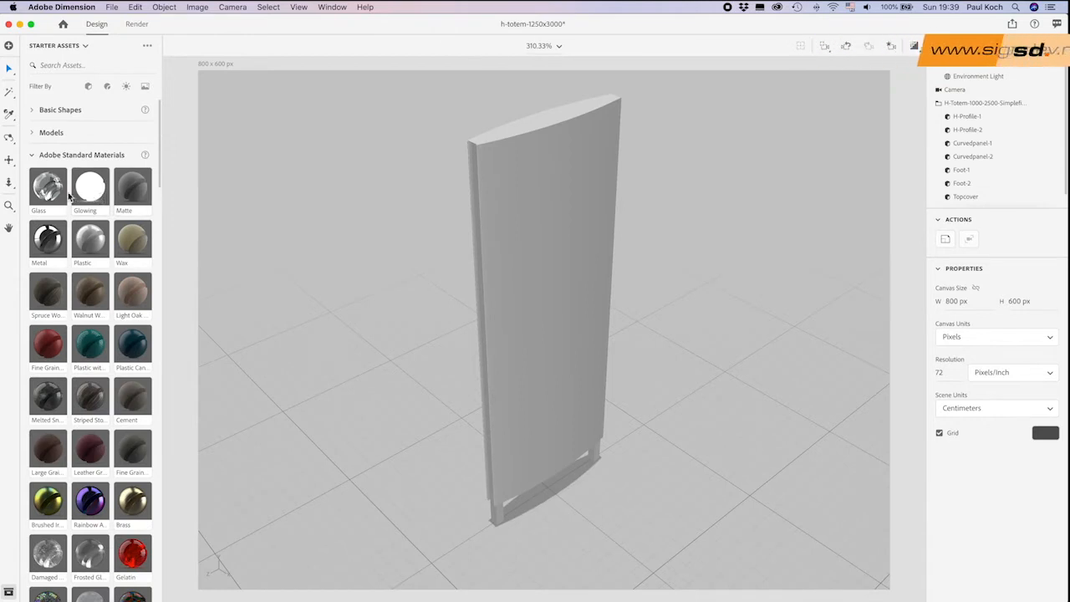
# - Select the sign's frame and edge profile parts in the Scene panel
pyautogui.moveTo(47, 237); pyautogui.dragTo(786, 175)
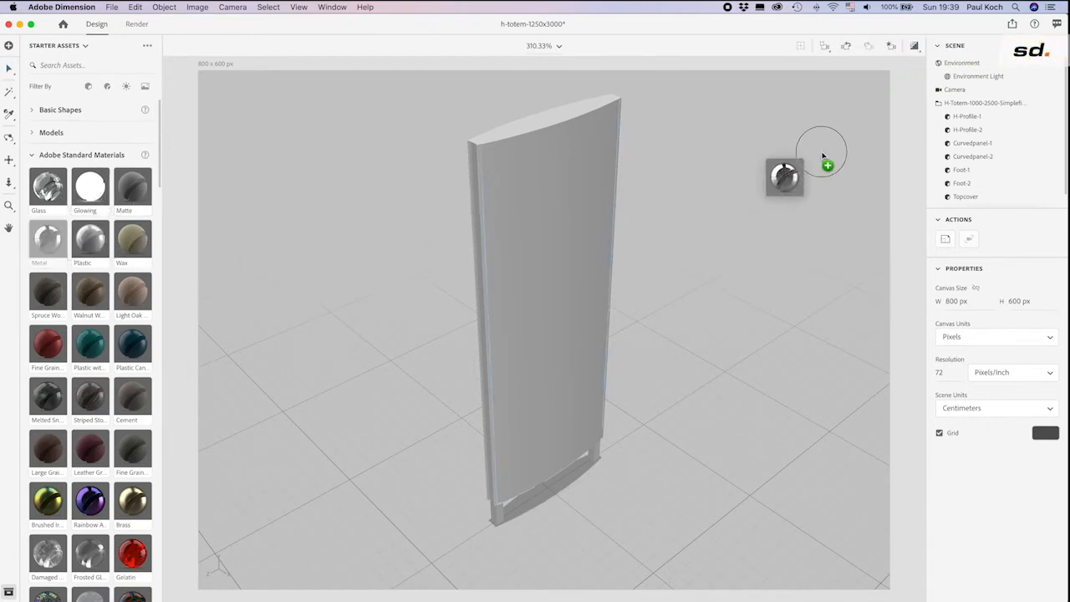
pyautogui.click(970, 117)
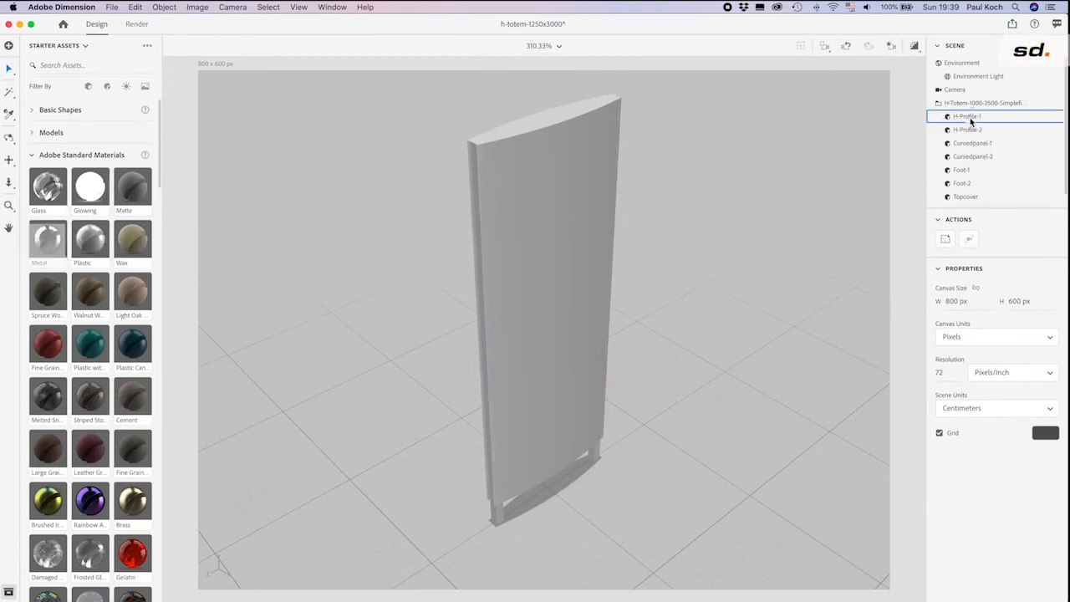
pyautogui.click(962, 171)
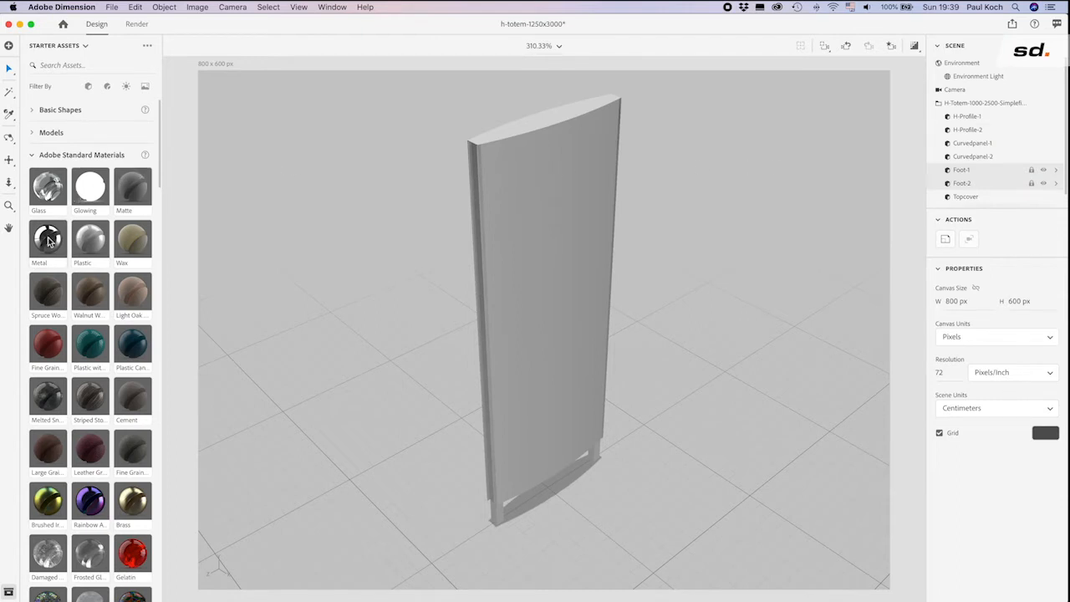
pyautogui.moveTo(46, 240); pyautogui.dragTo(966, 184)
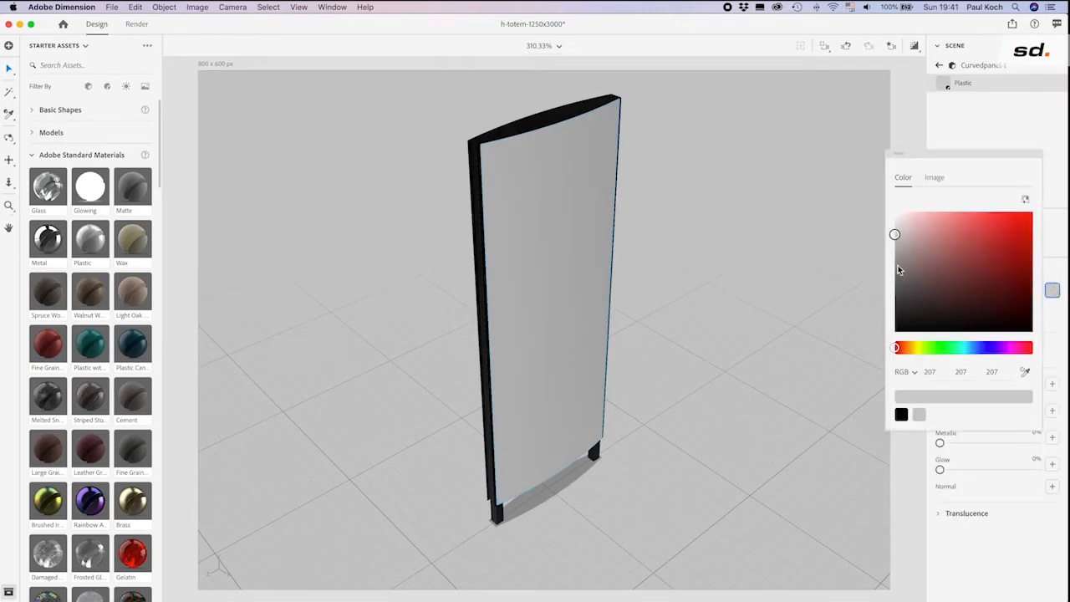
# - Set the selected profile parts' Base Color to black
pyautogui.moveTo(895, 235); pyautogui.dragTo(891, 204)
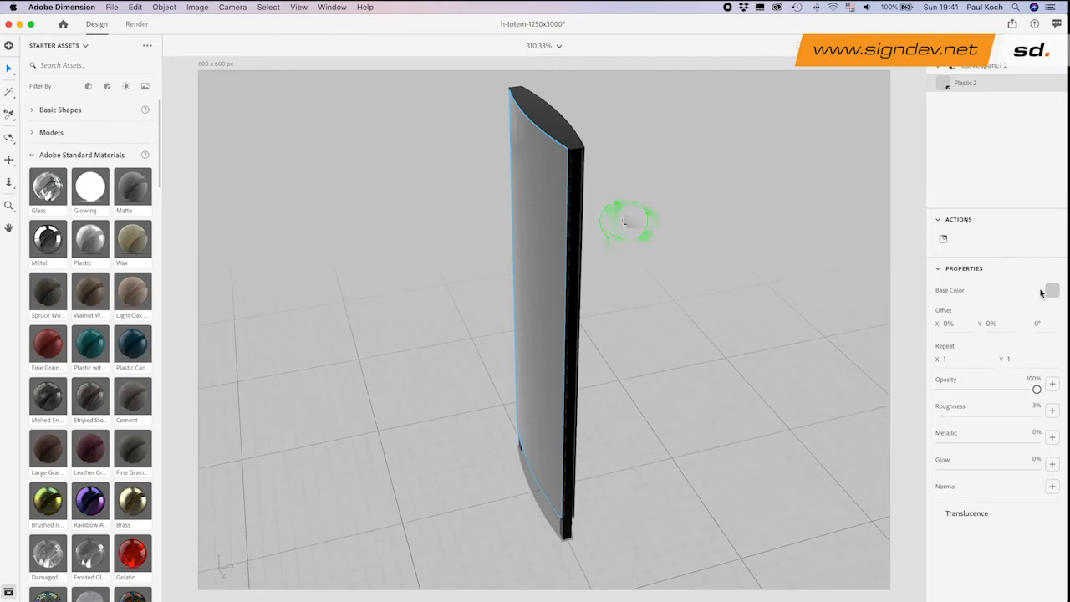
pyautogui.click(1052, 291)
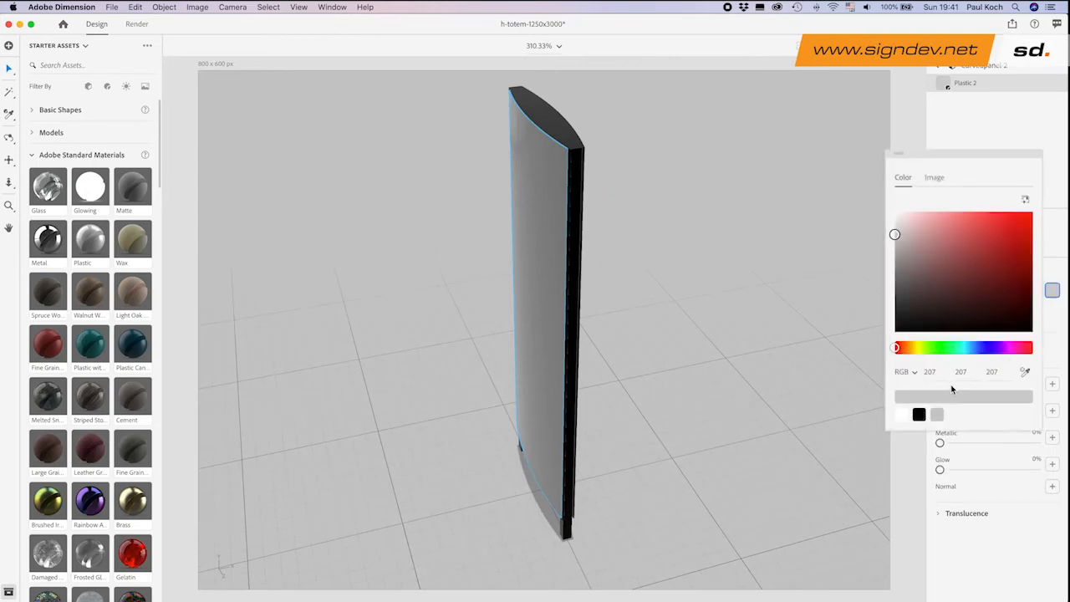
pyautogui.click(918, 415)
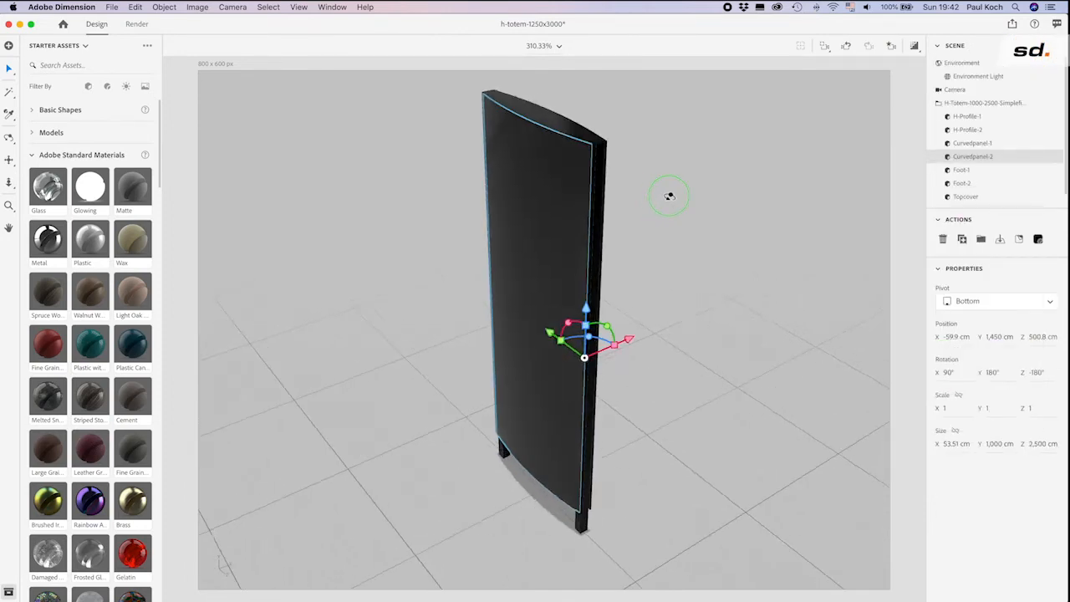
# - Drop the signdev graphic onto the totem's curved front panel as a decal
pyautogui.moveTo(669, 197); pyautogui.dragTo(604, 155)
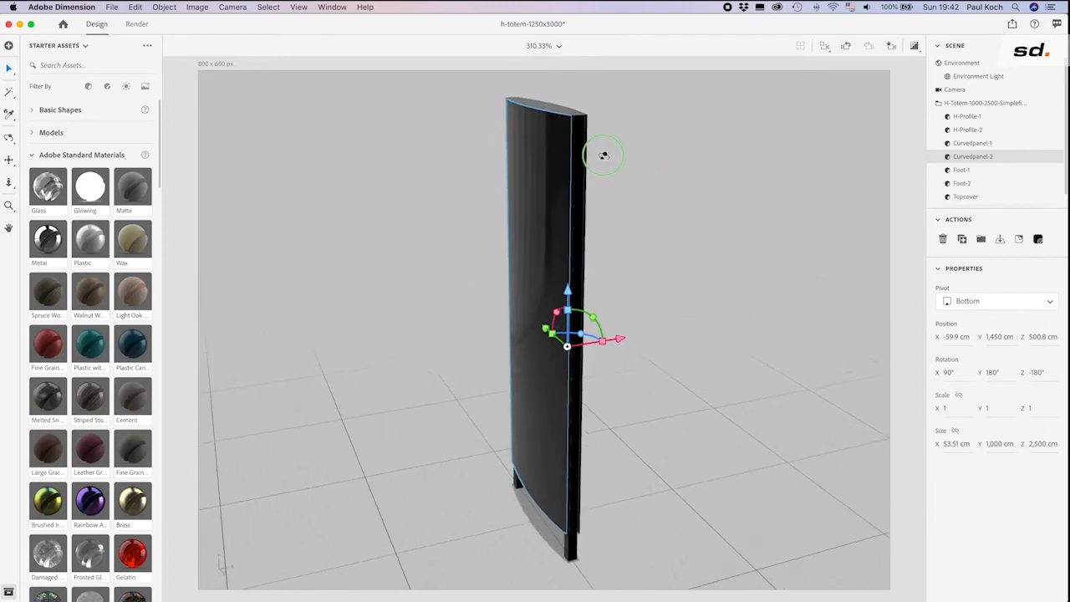
pyautogui.moveTo(602, 154); pyautogui.dragTo(432, 148)
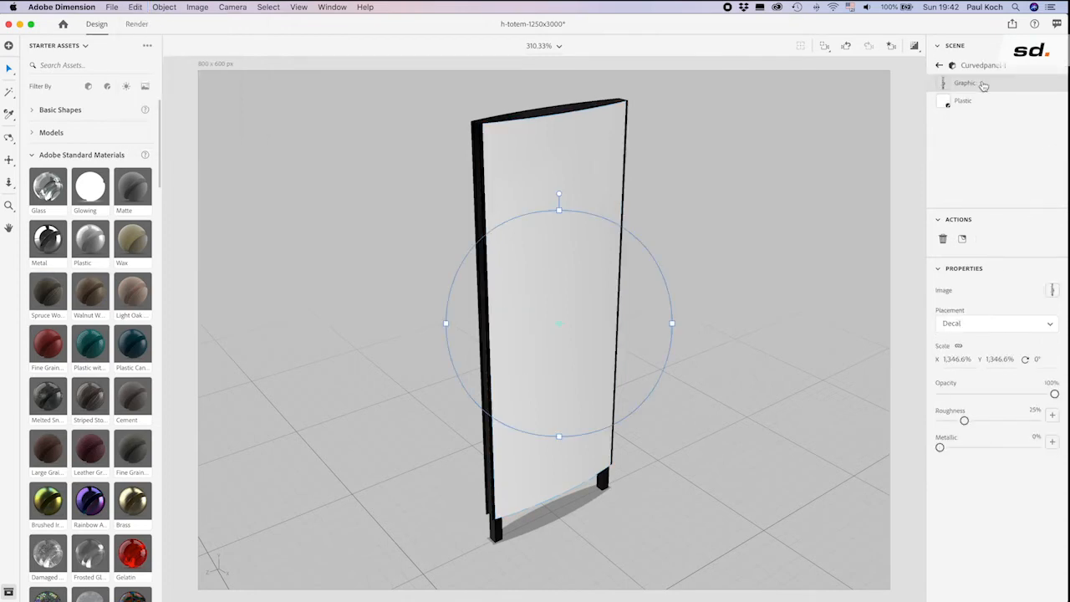
pyautogui.moveTo(980, 83)
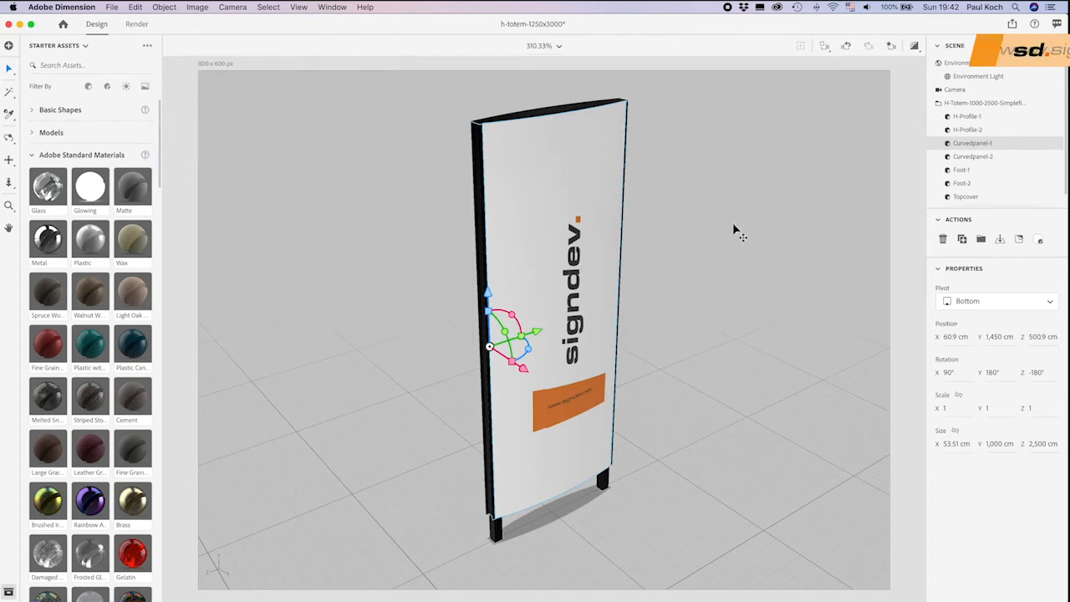
pyautogui.moveTo(1057, 147)
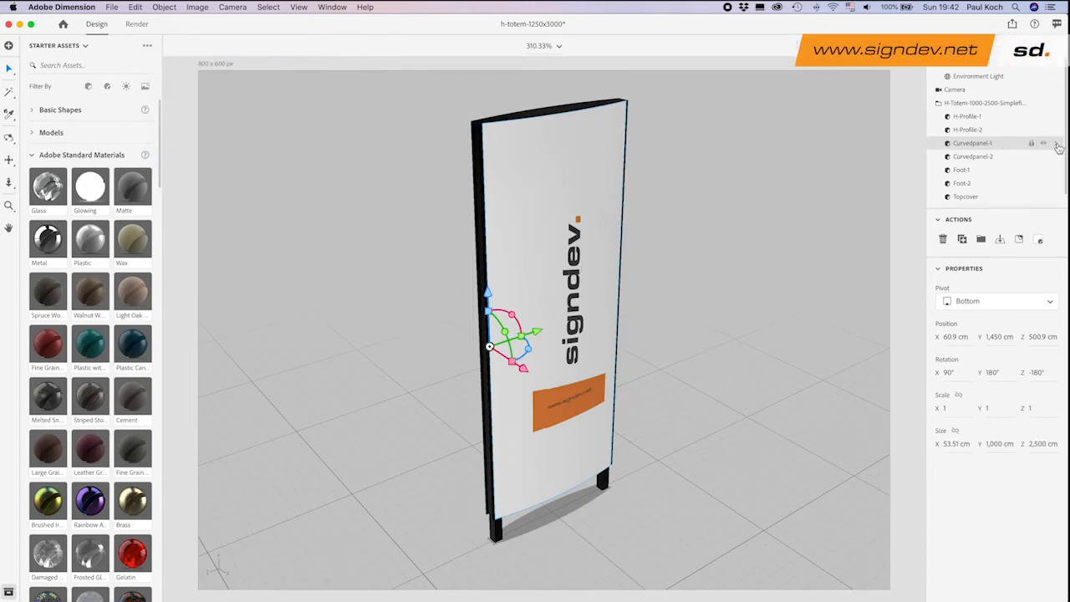
# - Select the placed Graphic layer on the front panel and scale it up to fill the face
pyautogui.click(943, 144)
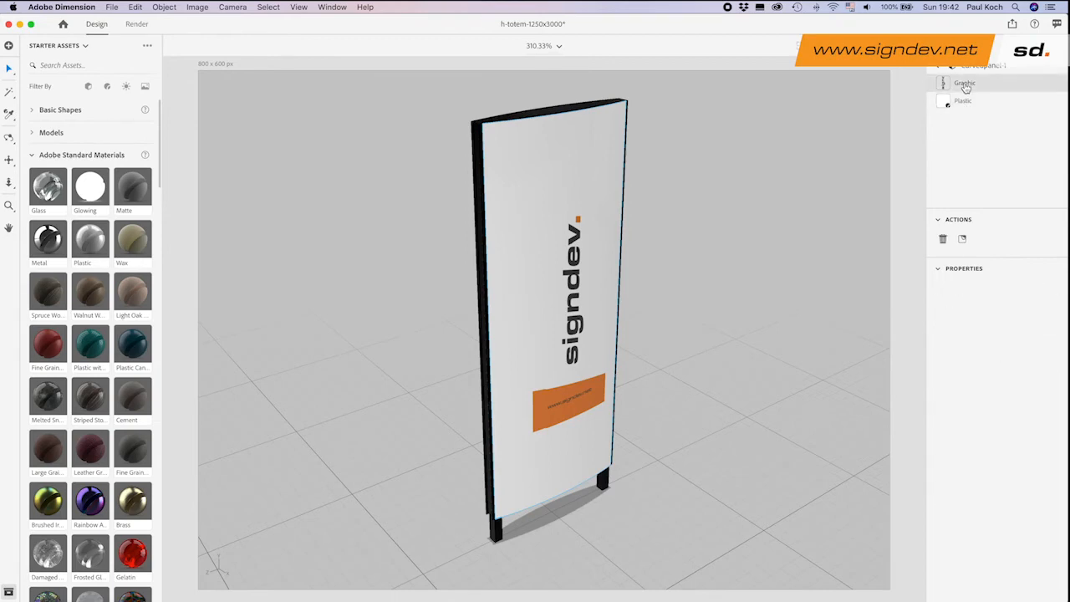
pyautogui.click(967, 84)
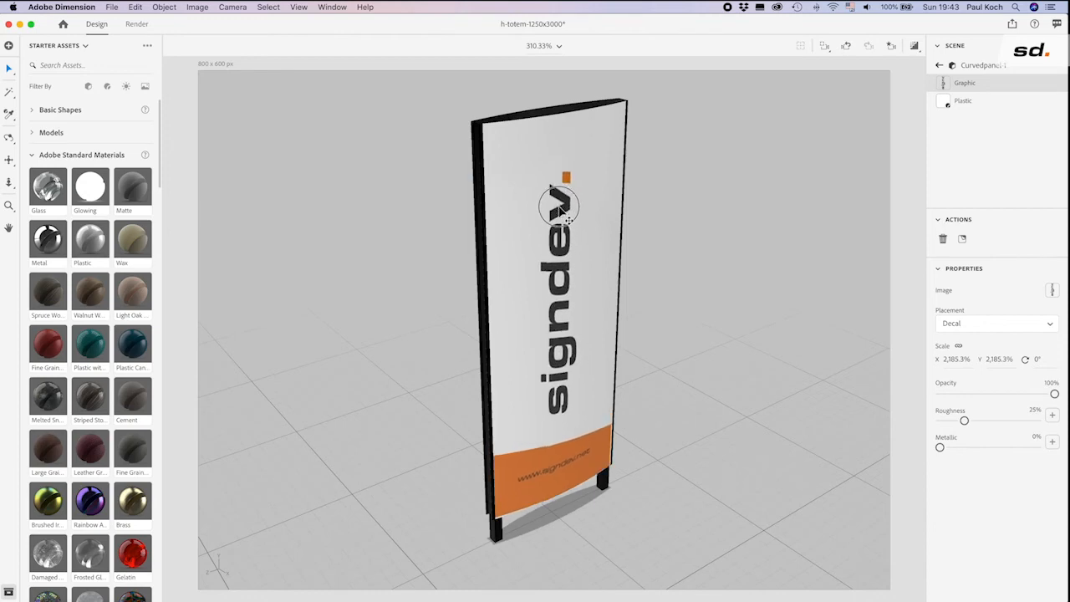
pyautogui.click(432, 178)
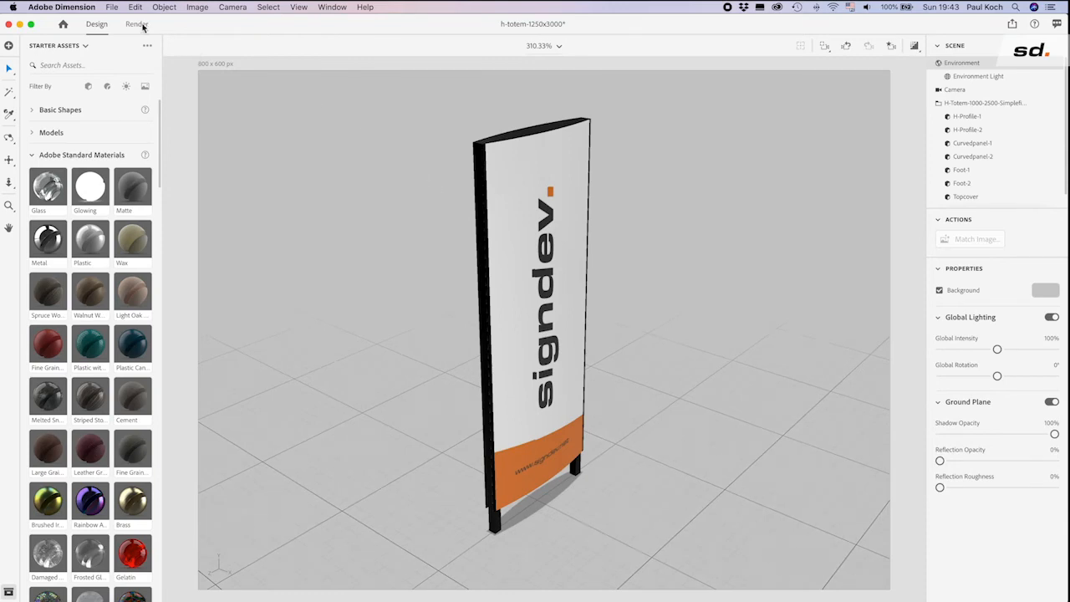
pyautogui.click(137, 23)
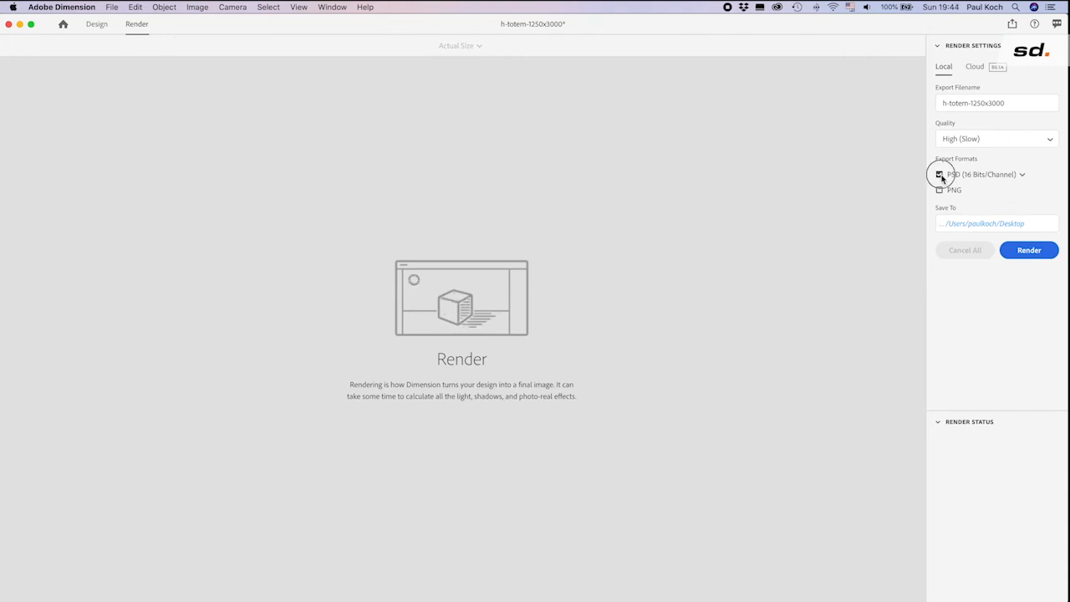
pyautogui.click(940, 174)
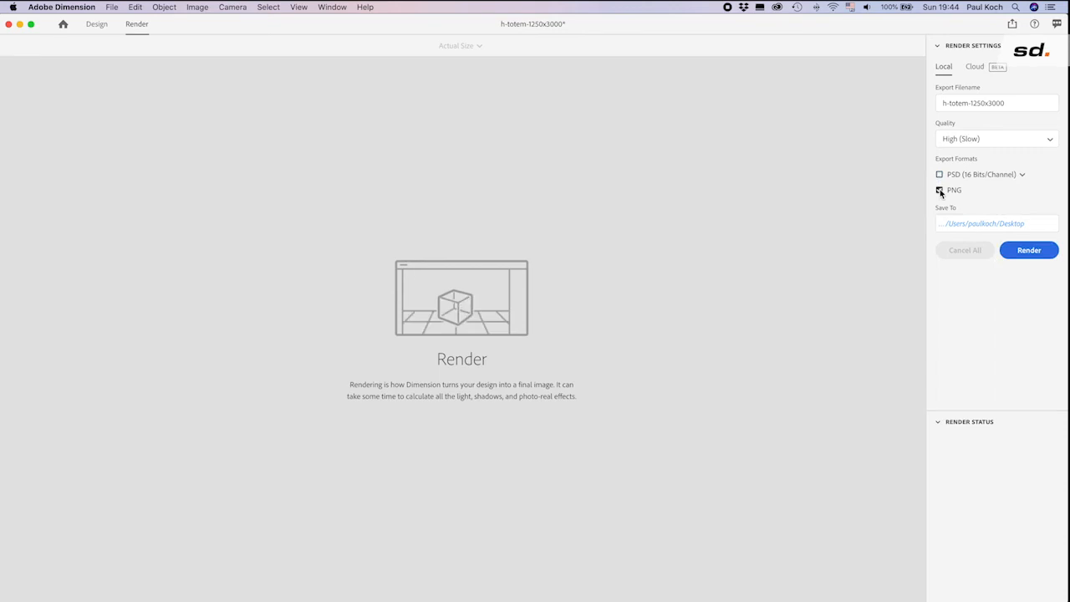
pyautogui.click(995, 137)
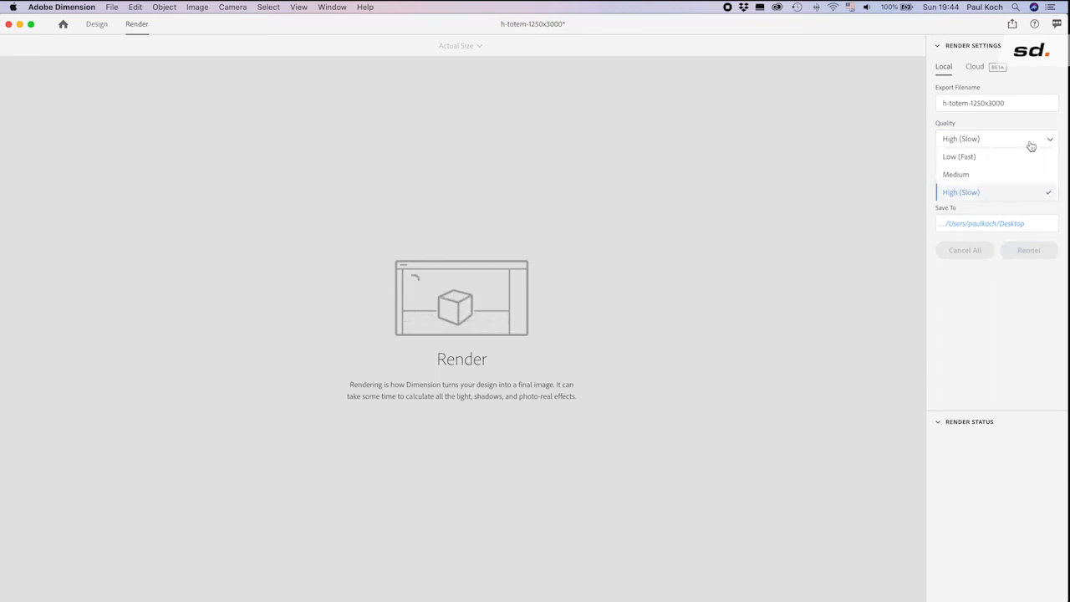
pyautogui.click(960, 191)
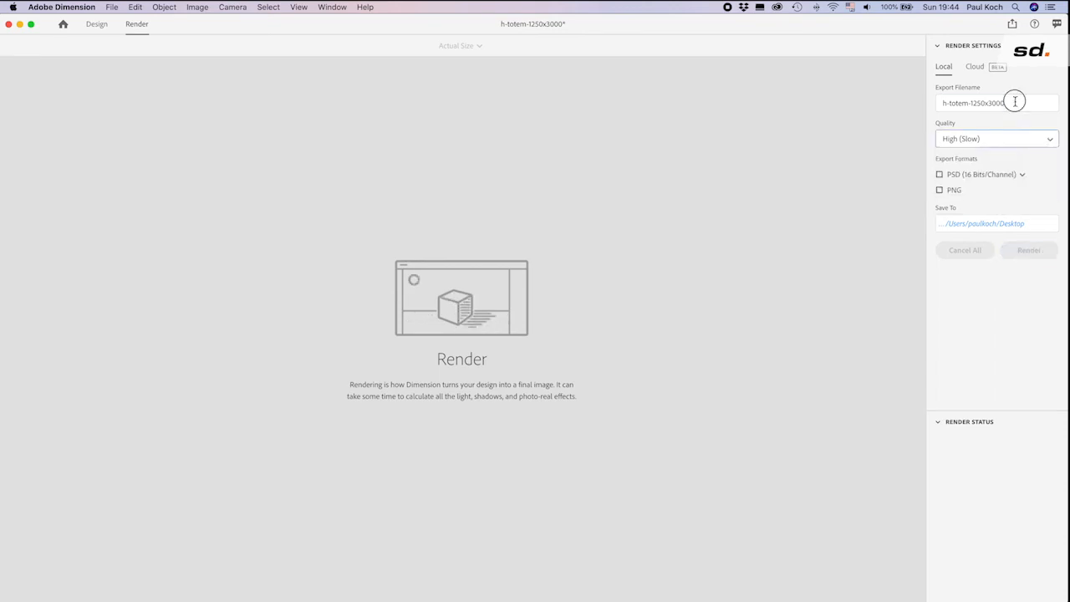
pyautogui.click(97, 23)
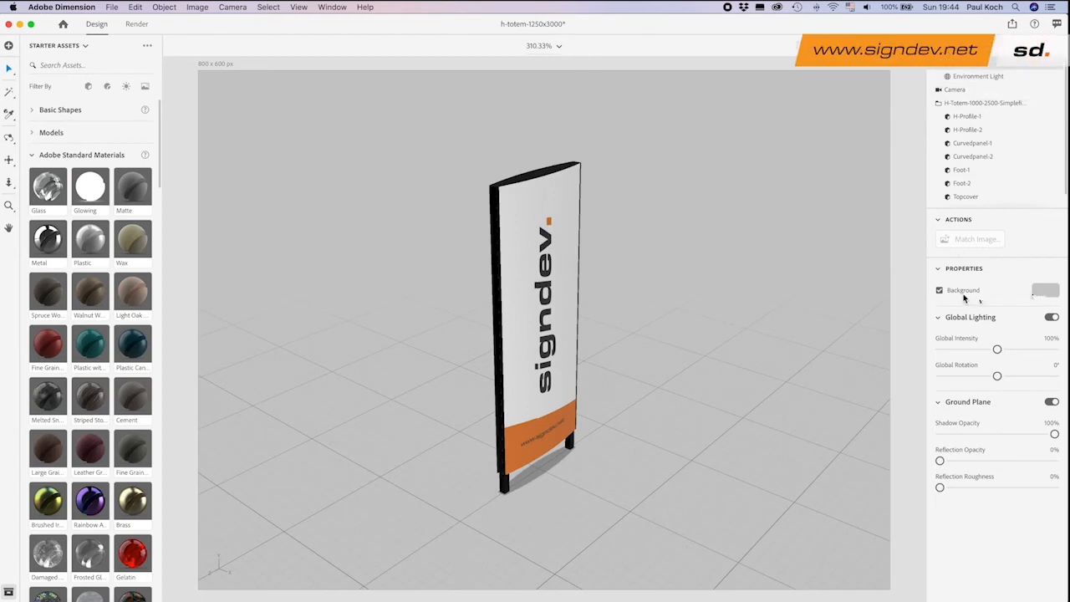
# - Set the Environment background to the outdoor trees-and-temple photo instead of a colour
pyautogui.click(1046, 291)
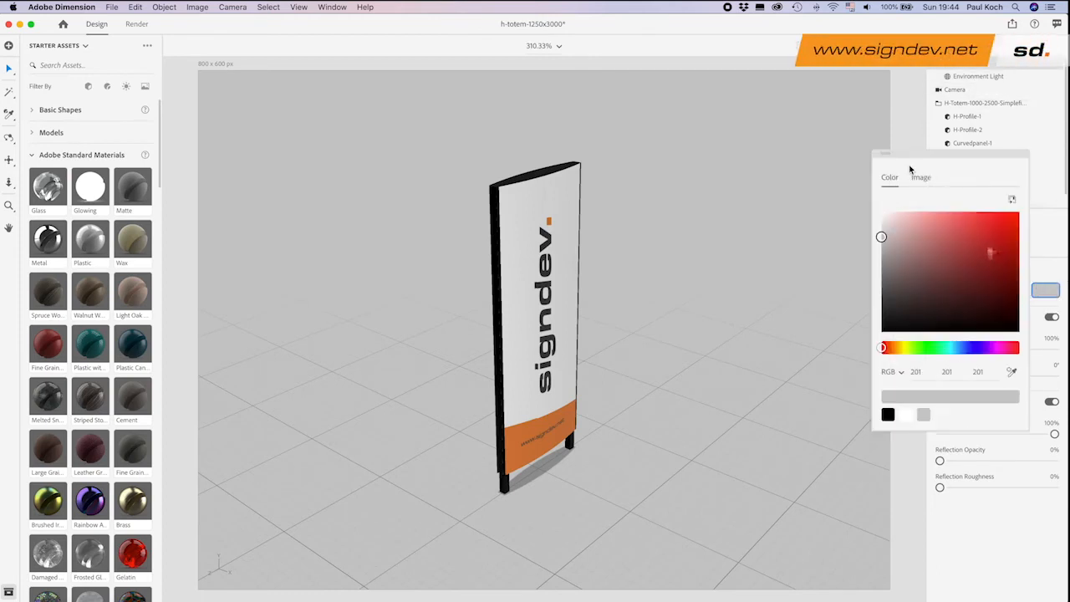
pyautogui.click(920, 178)
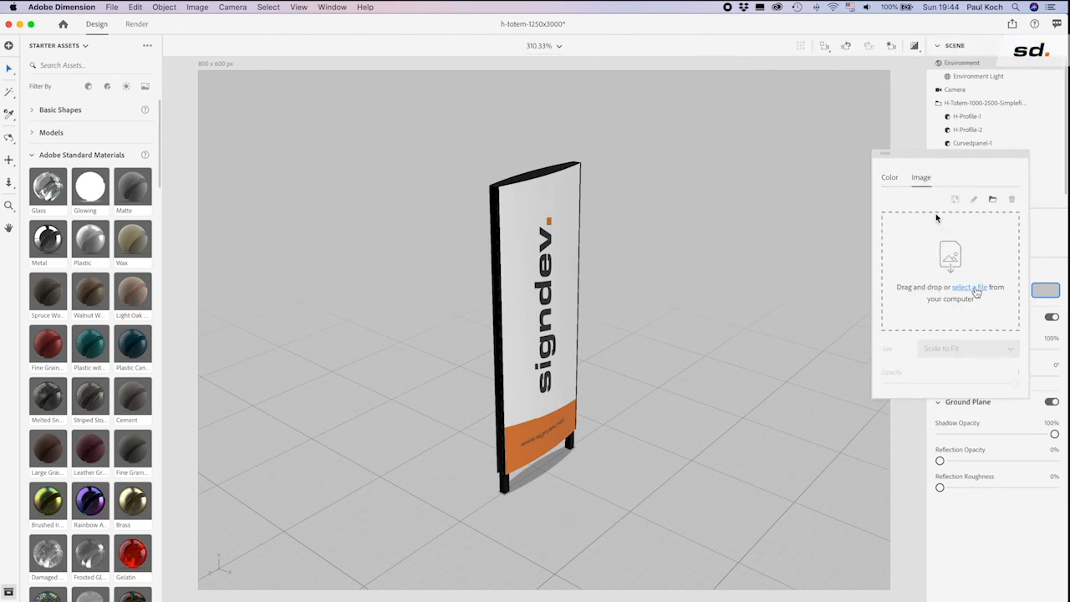
pyautogui.click(969, 287)
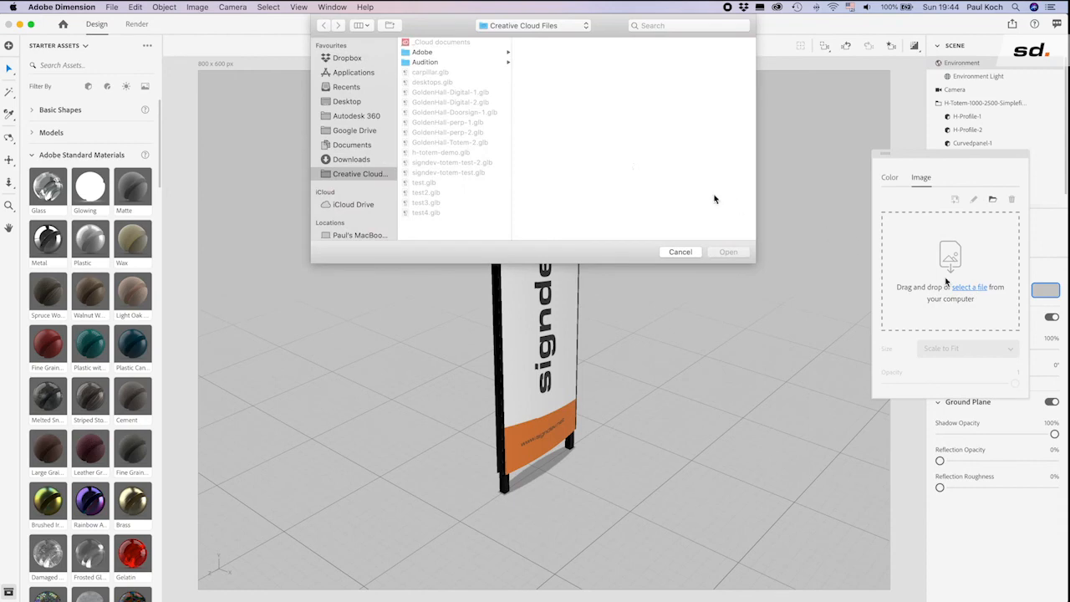
pyautogui.click(727, 251)
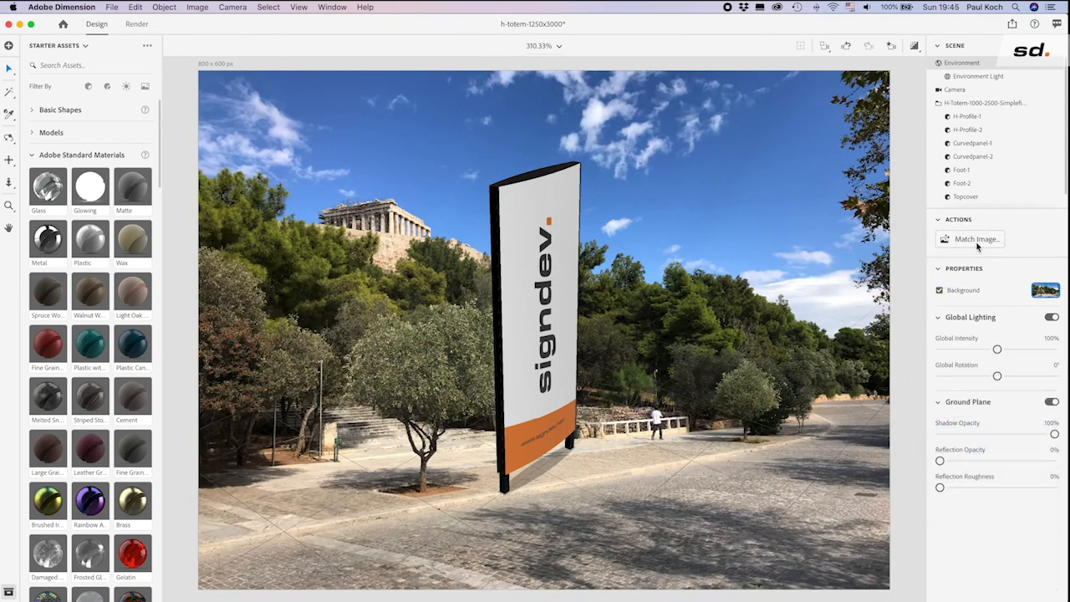
# - Match Image to the photo with camera perspective checked, aligning the totem and lighting
pyautogui.click(977, 239)
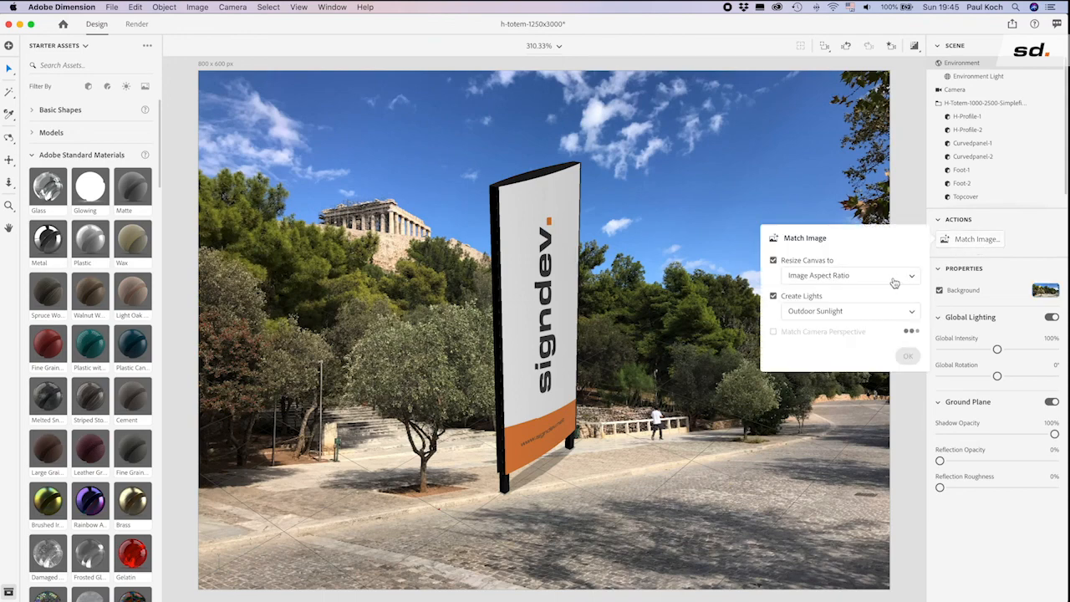
pyautogui.click(772, 331)
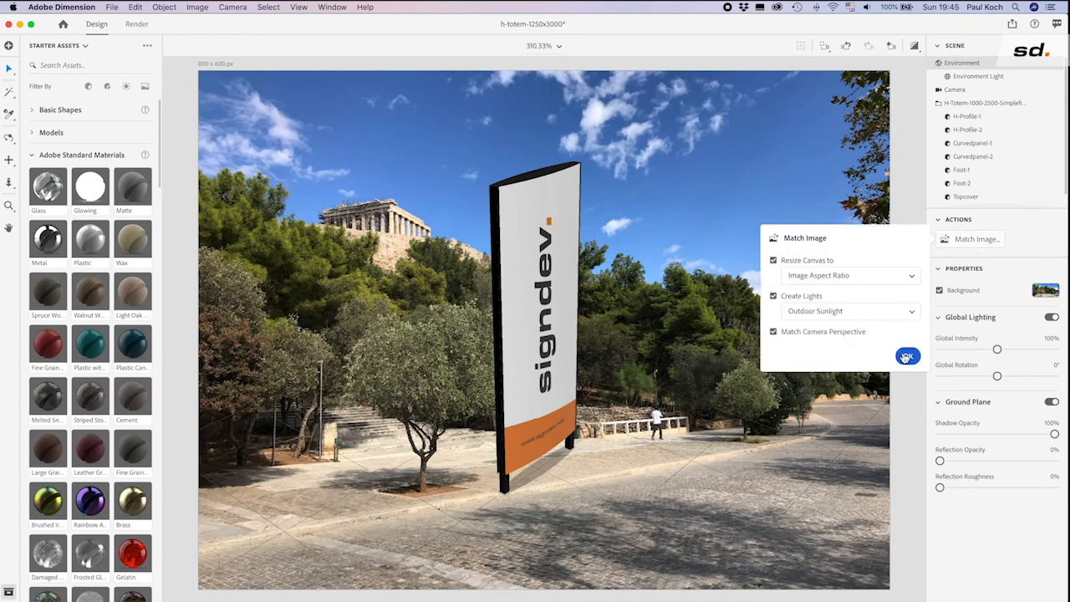
pyautogui.click(907, 356)
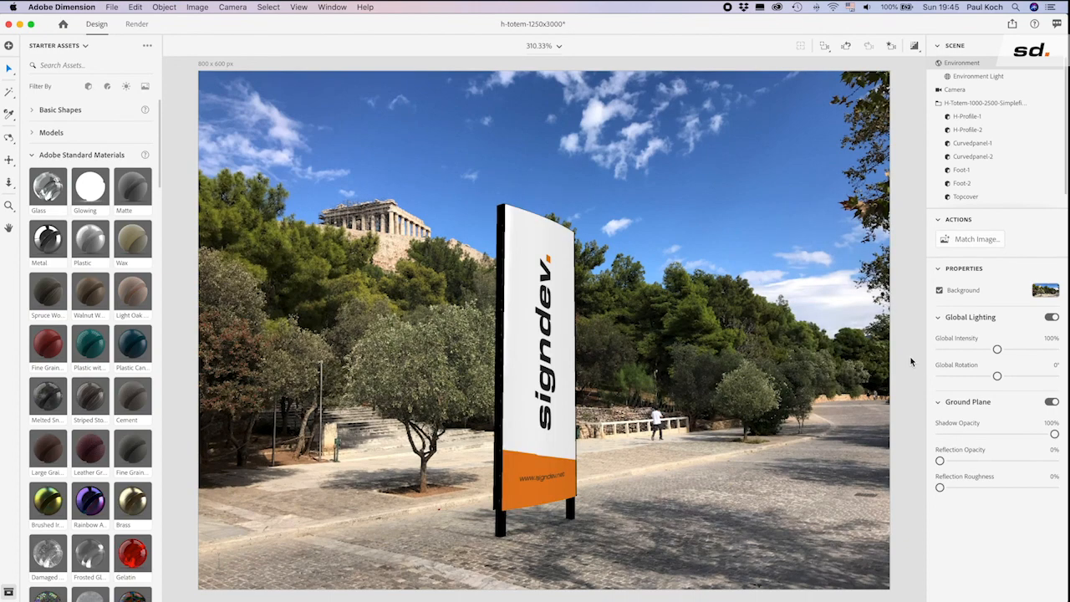